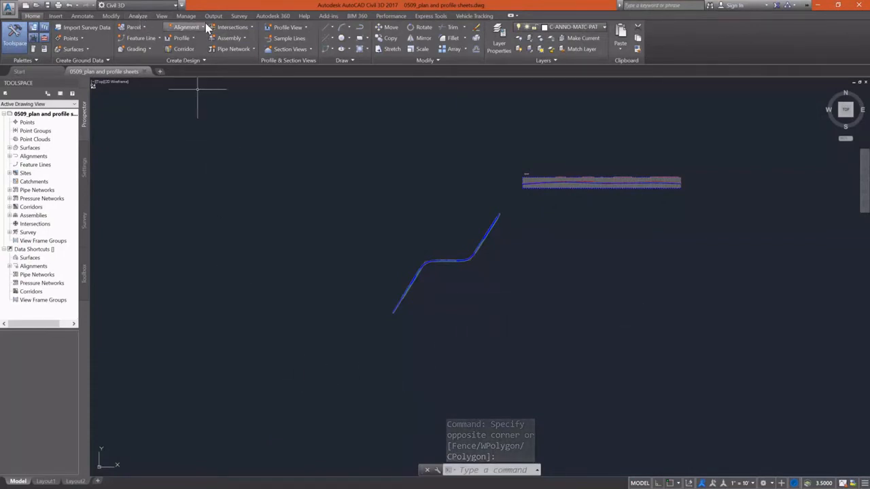
Launch Create View Frames from the Output ribbon's Plan Production tools
{"action": "left_click", "coordinate": [214, 16]}
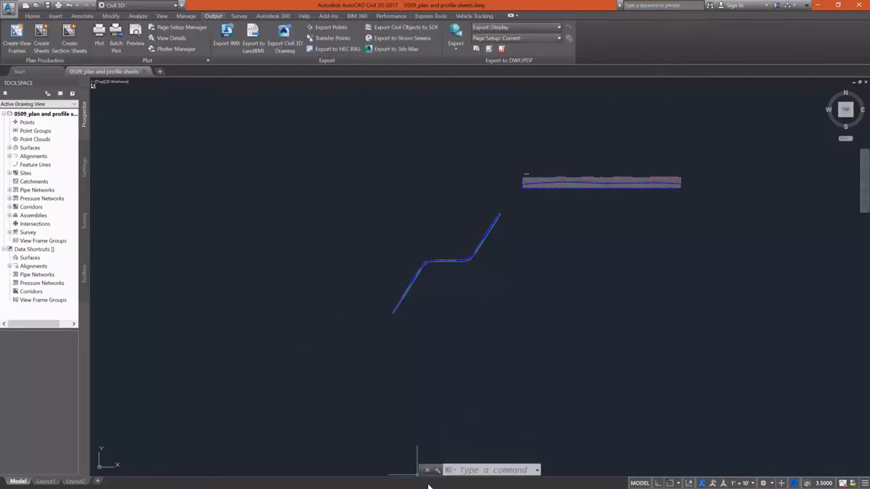
{"action": "mouse_move", "coordinate": [197, 148]}
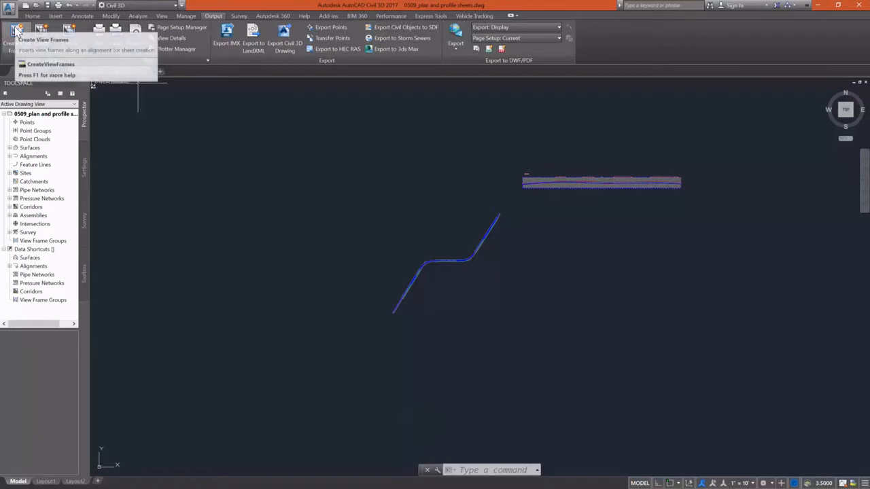
{"action": "left_click", "coordinate": [17, 30]}
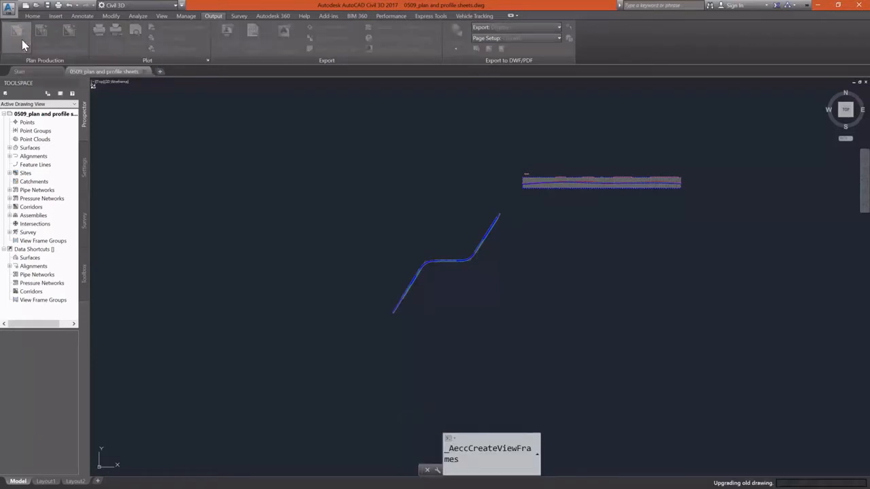
Choose a Plan and Profile layout from the sheet template for the view frames
{"action": "left_click", "coordinate": [16, 30]}
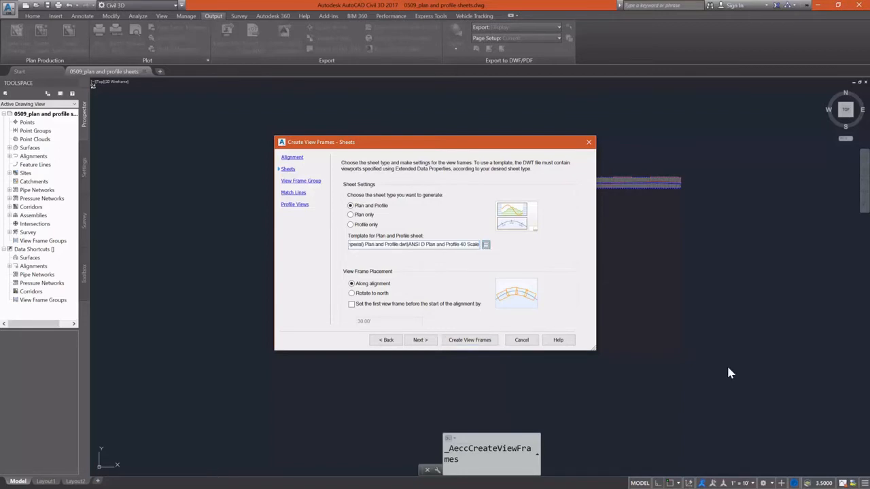
{"action": "left_click", "coordinate": [487, 245]}
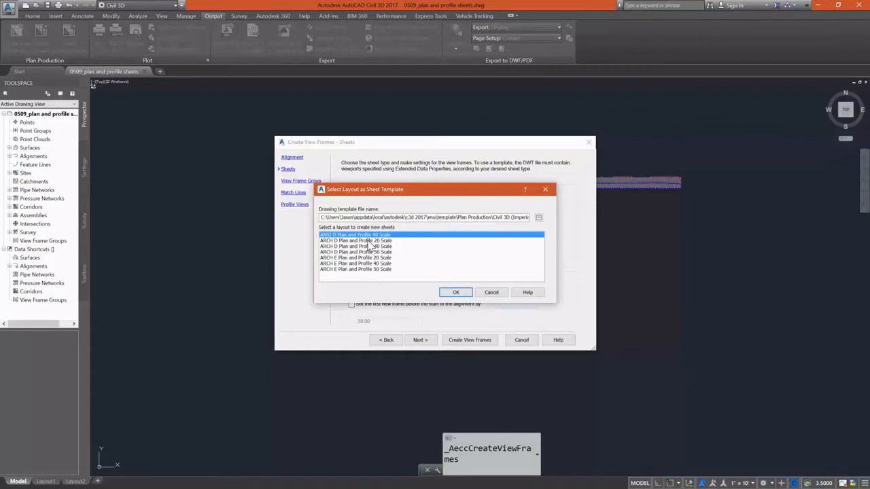
{"action": "left_click", "coordinate": [355, 239]}
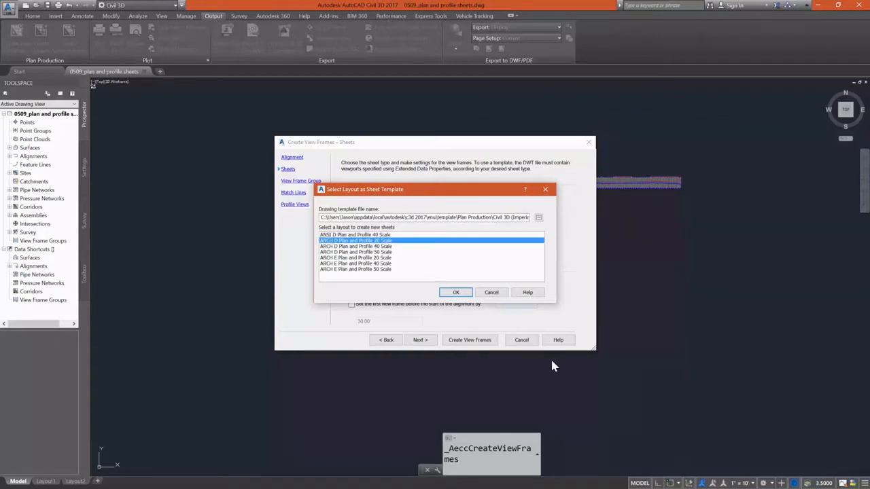
{"action": "left_click", "coordinate": [455, 292]}
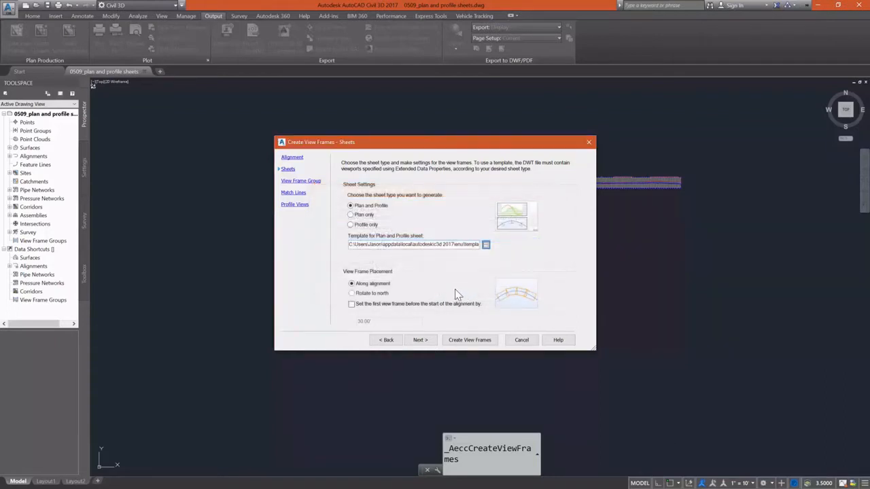
{"action": "mouse_move", "coordinate": [418, 264]}
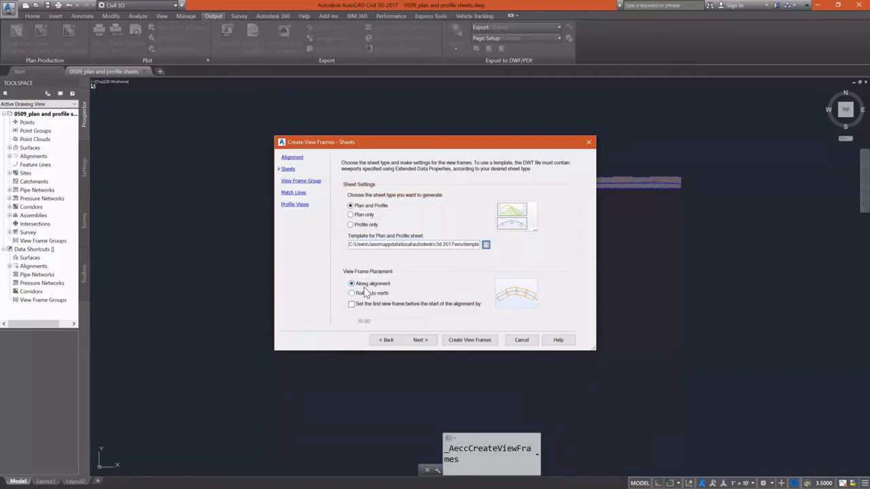
Place view frames along the alignment, starting the first frame 50 before the alignment start
{"action": "left_click", "coordinate": [351, 294]}
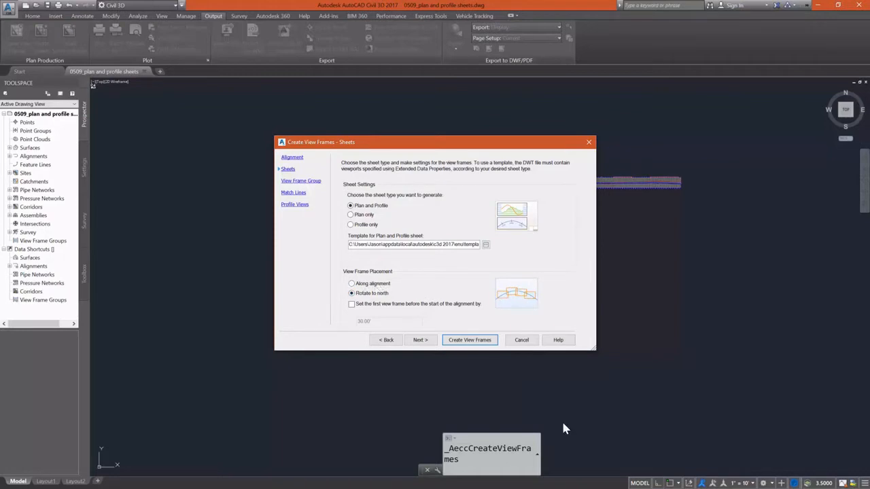
{"action": "left_click", "coordinate": [352, 284]}
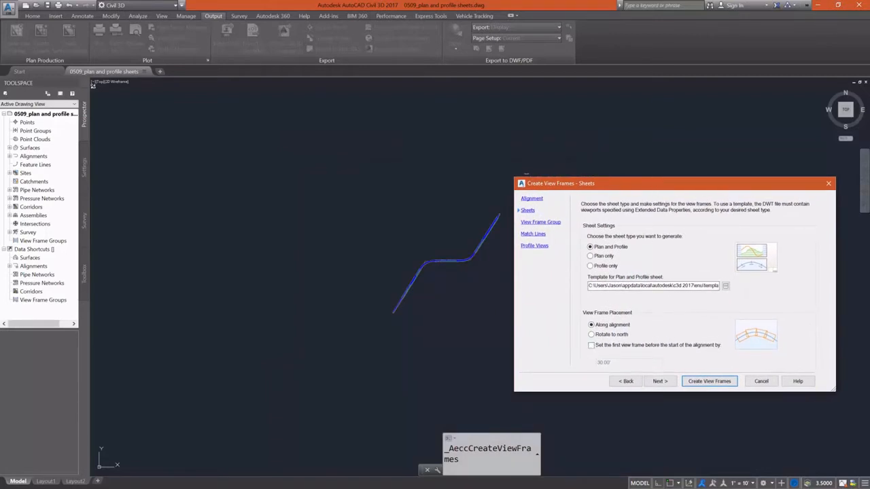
{"action": "left_click", "coordinate": [590, 345]}
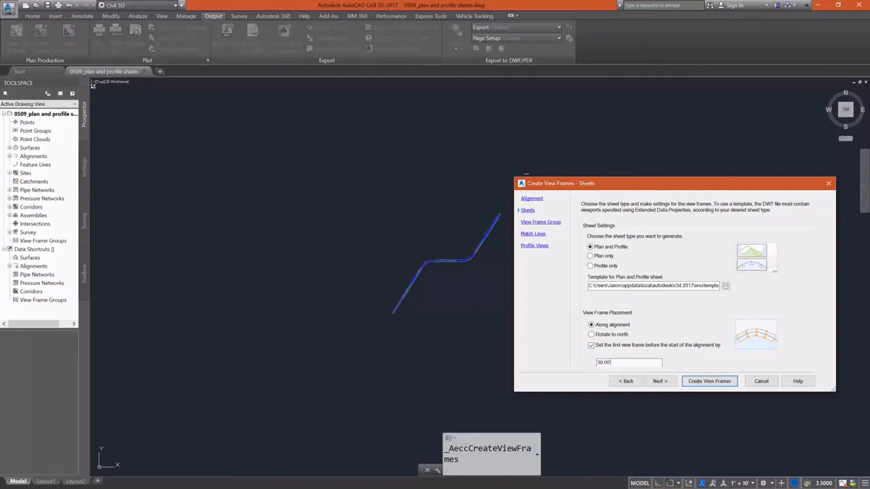
{"action": "type", "text": "50"}
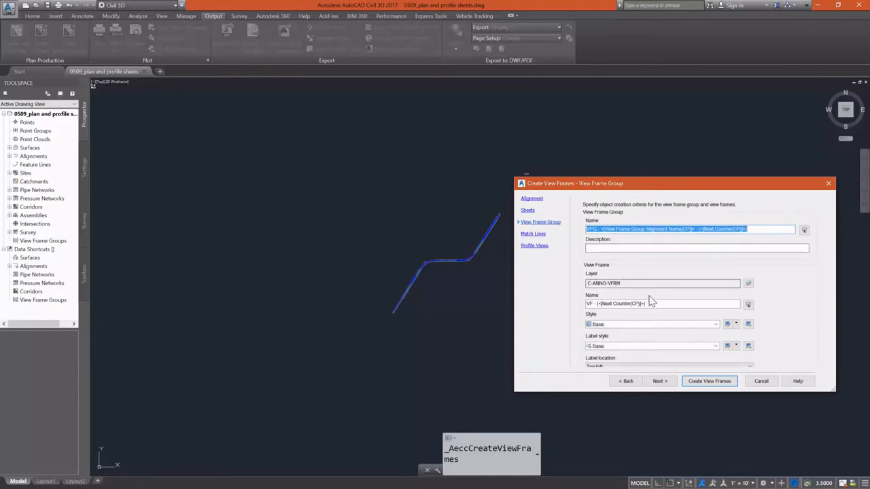
{"action": "mouse_move", "coordinate": [653, 351]}
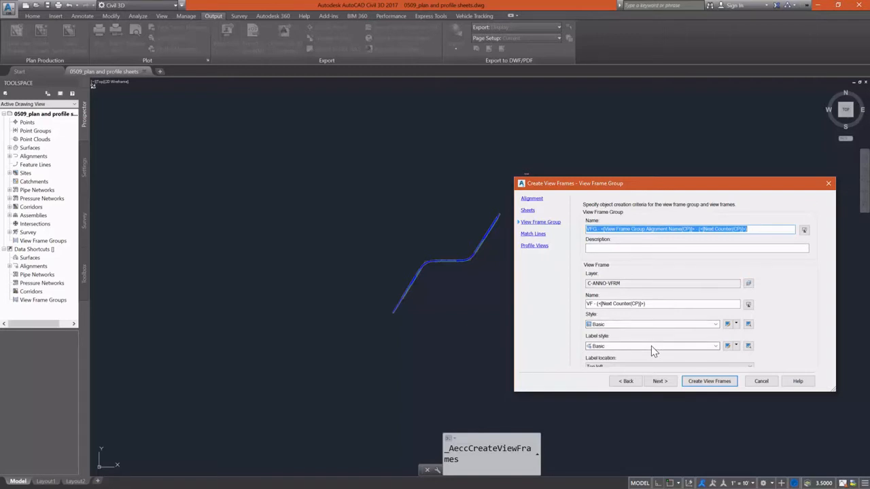
Pick the view frame label style and advance to the Match Lines page
{"action": "left_click", "coordinate": [715, 347]}
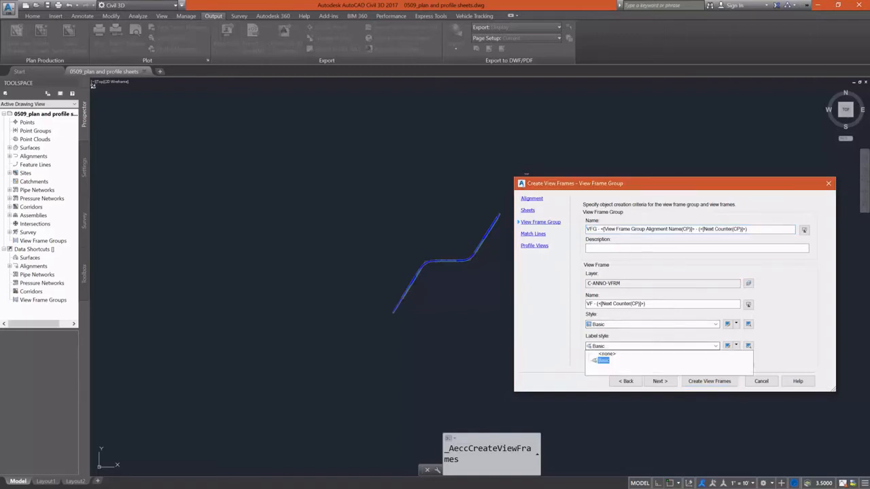
{"action": "left_click", "coordinate": [604, 360]}
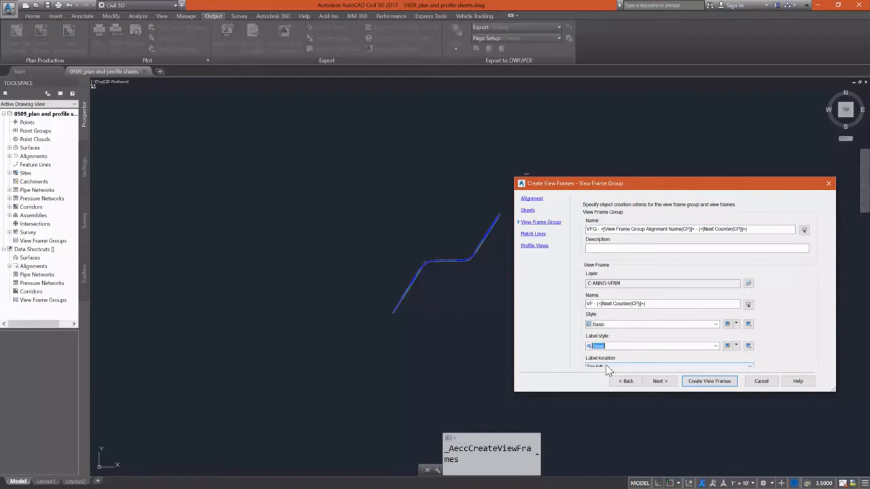
{"action": "left_click", "coordinate": [658, 380]}
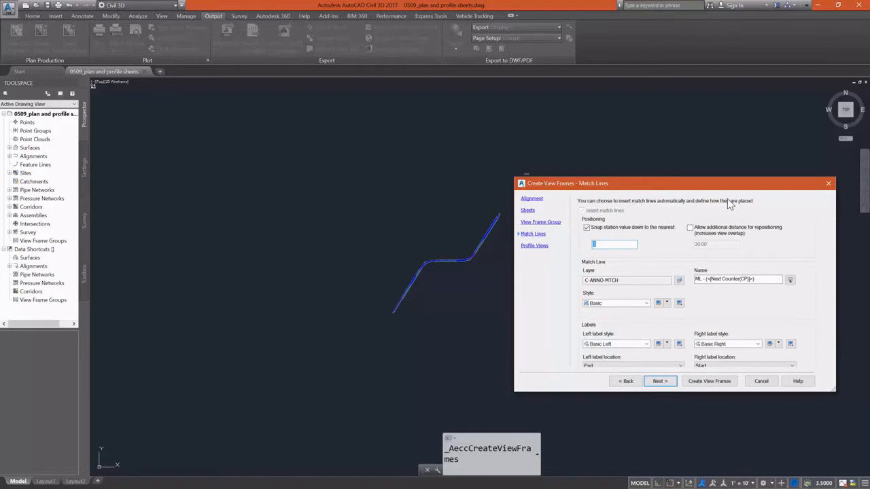
{"action": "mouse_move", "coordinate": [647, 232]}
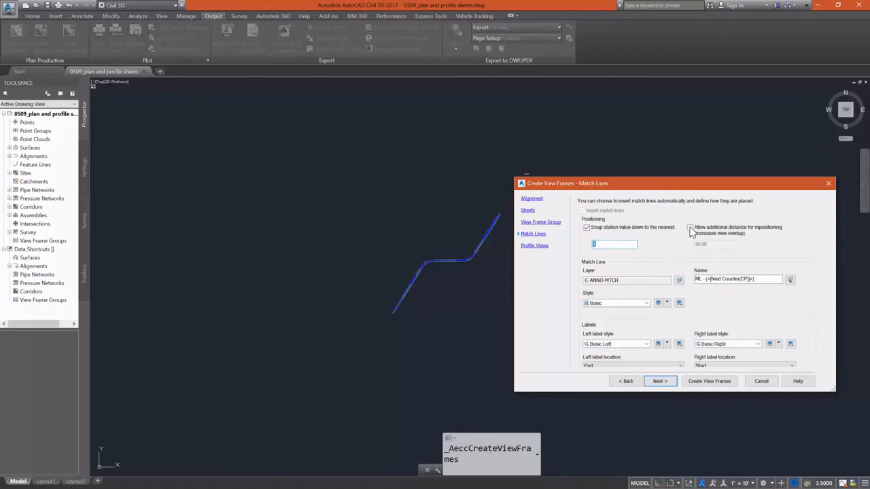
Allow an additional repositioning distance of 20 for the match lines
{"action": "left_click", "coordinate": [690, 228]}
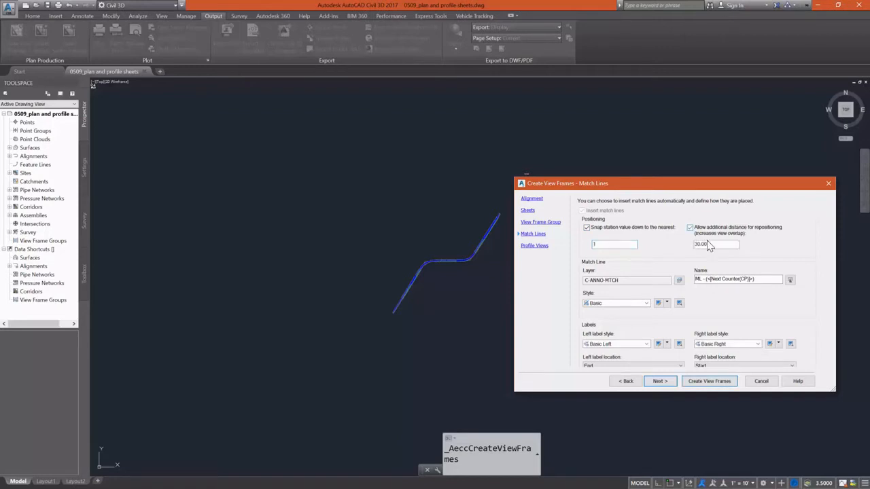
{"action": "type", "text": "20"}
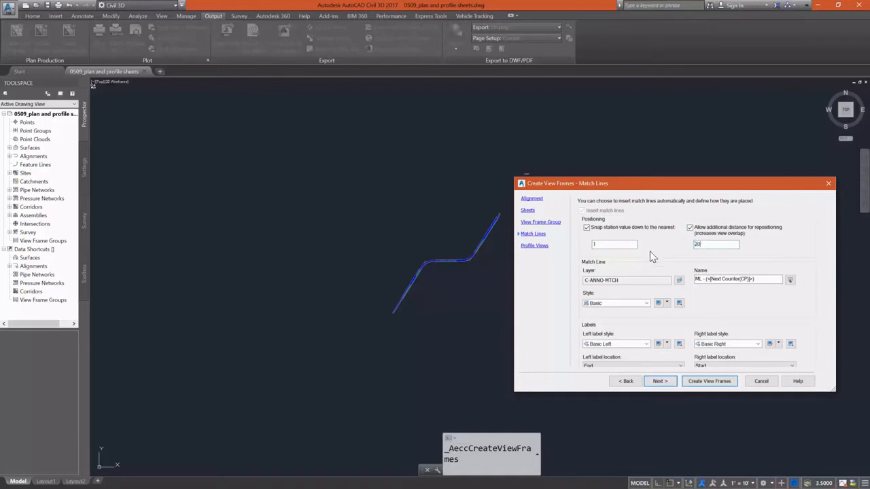
{"action": "left_click", "coordinate": [646, 303]}
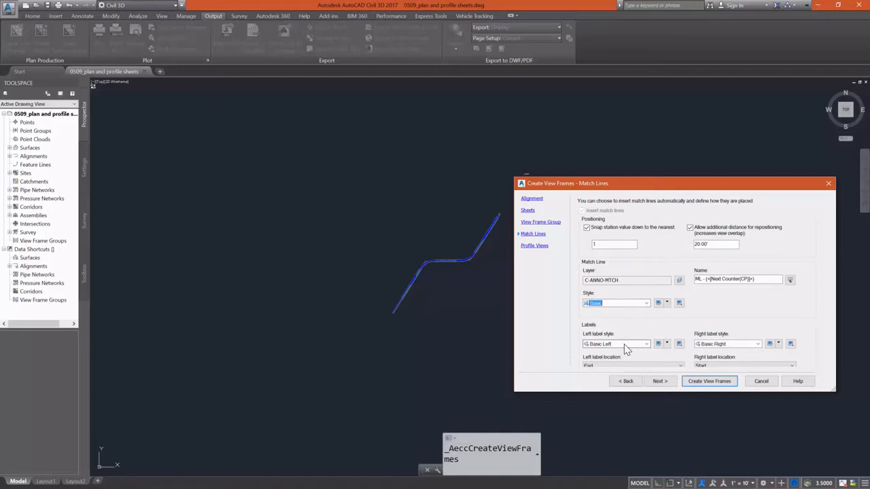
{"action": "mouse_move", "coordinate": [671, 364]}
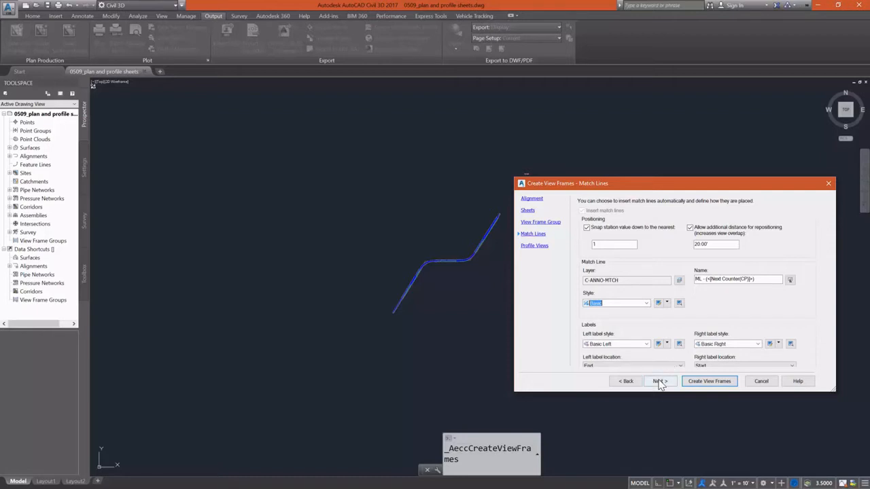
Keep the Full Grid profile style, choose the Plan Profile Sheets band set and generate the view frames
{"action": "left_click", "coordinate": [658, 380]}
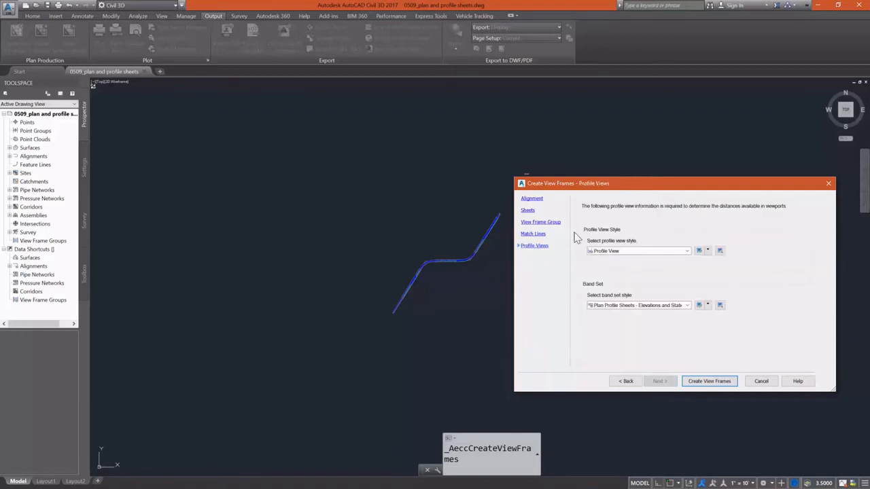
{"action": "mouse_move", "coordinate": [747, 211]}
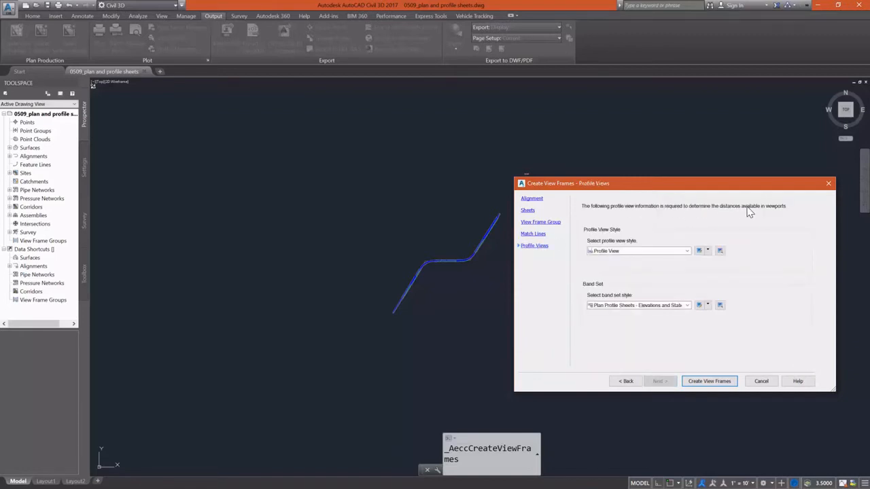
{"action": "mouse_move", "coordinate": [672, 250]}
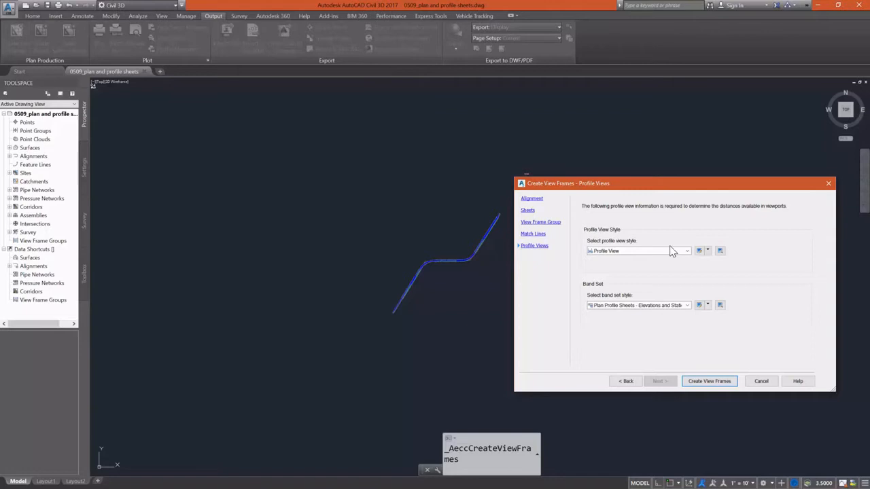
{"action": "left_click", "coordinate": [688, 251]}
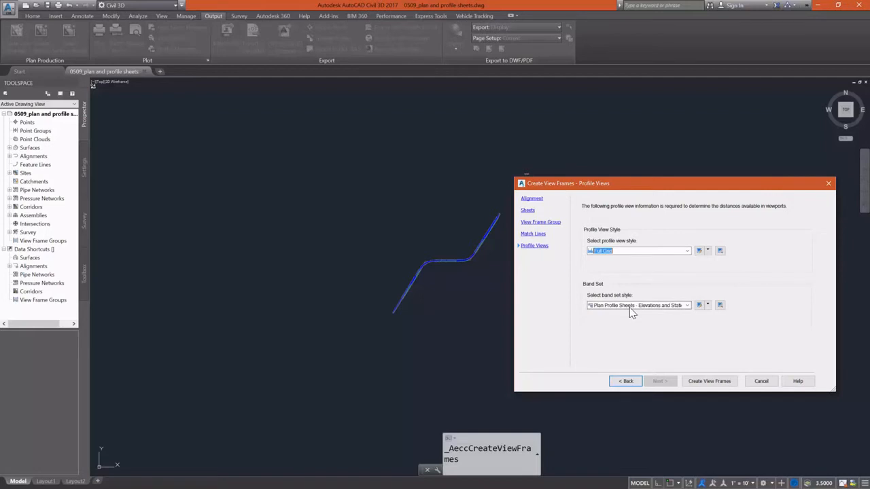
{"action": "left_click", "coordinate": [687, 305]}
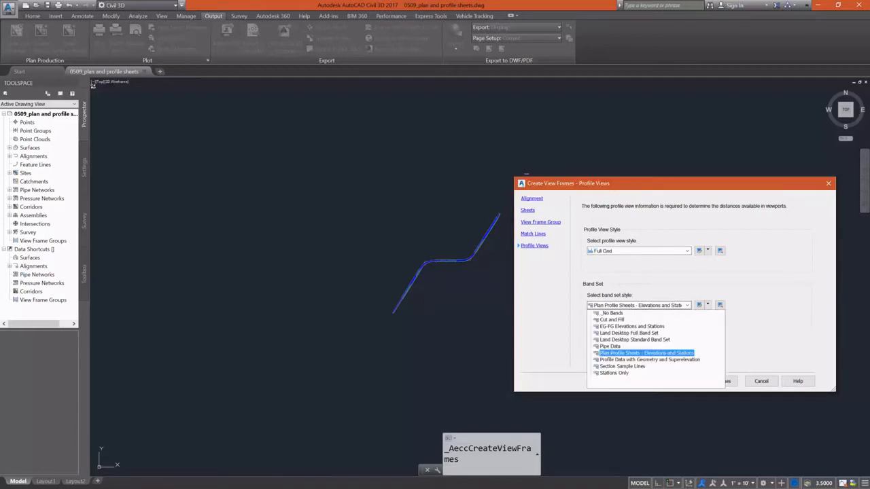
{"action": "left_click", "coordinate": [645, 353]}
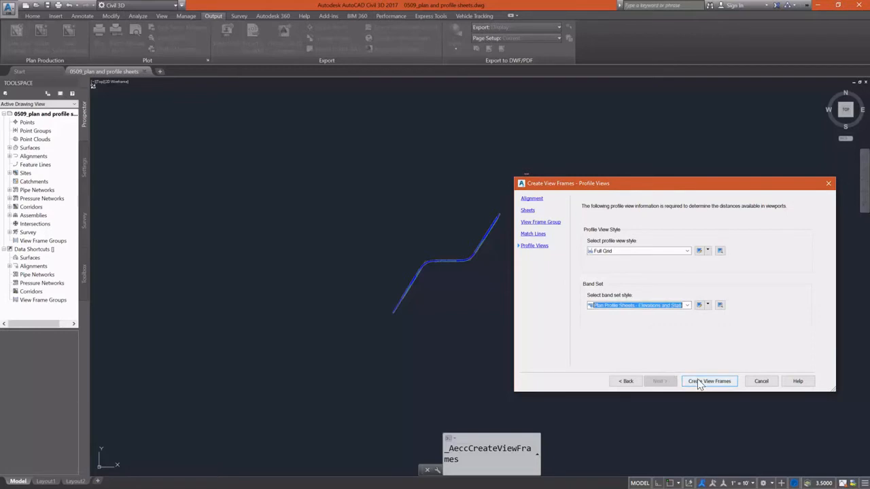
{"action": "left_click", "coordinate": [709, 380]}
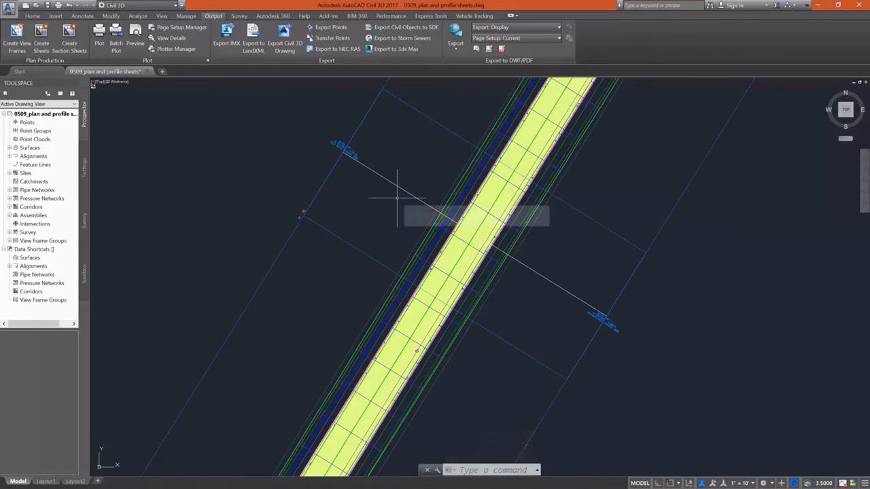
{"action": "mouse_move", "coordinate": [435, 129]}
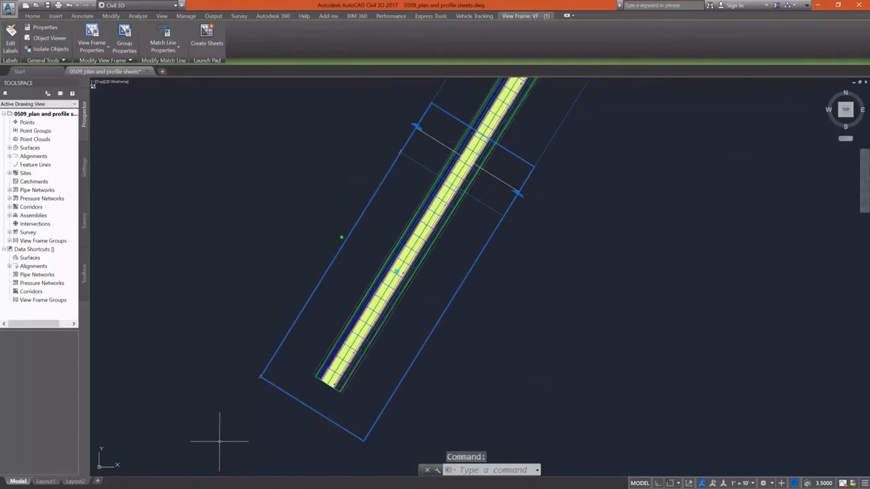
{"action": "mouse_move", "coordinate": [321, 228]}
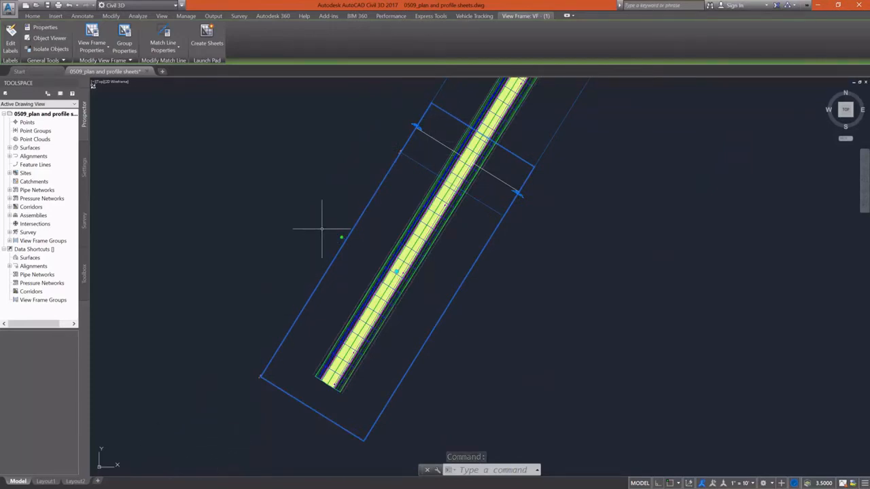
{"action": "mouse_move", "coordinate": [339, 238]}
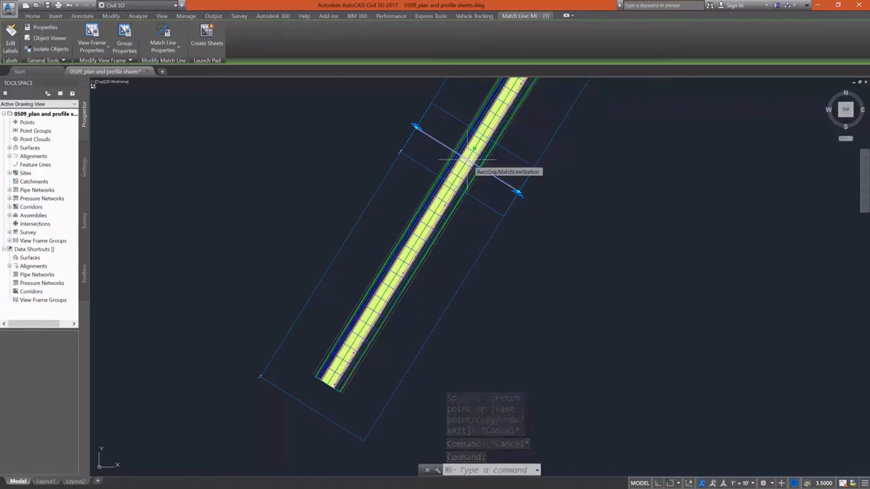
{"action": "left_click", "coordinate": [473, 149]}
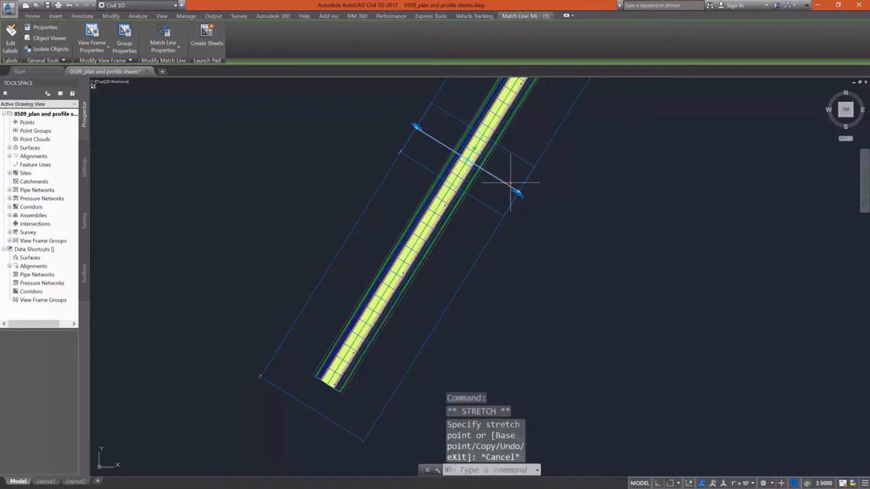
{"action": "left_click", "coordinate": [214, 17]}
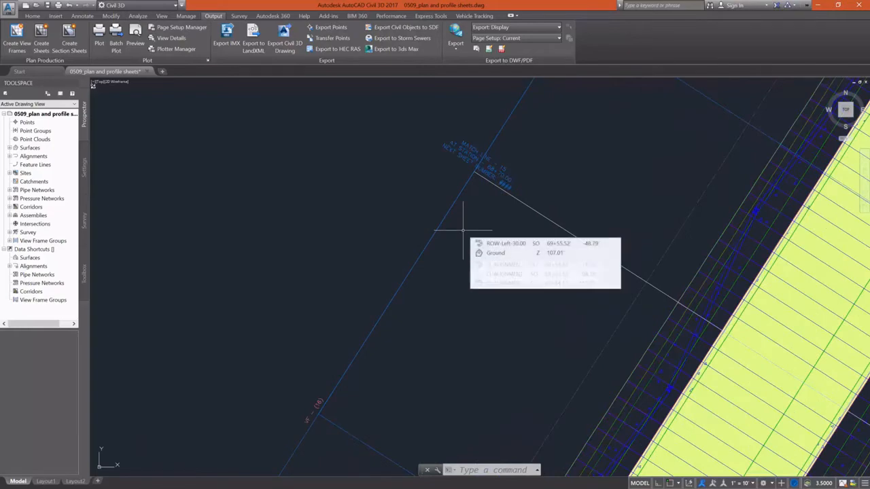
{"action": "mouse_move", "coordinate": [530, 228]}
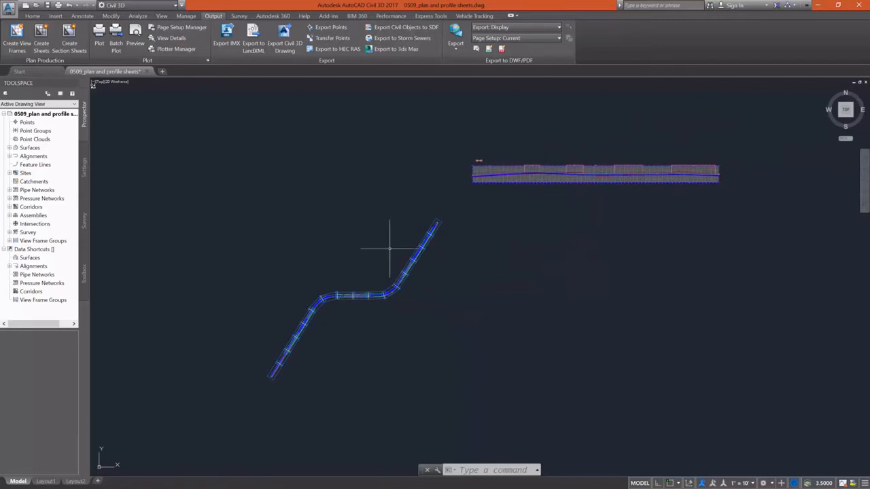
{"action": "mouse_move", "coordinate": [41, 34]}
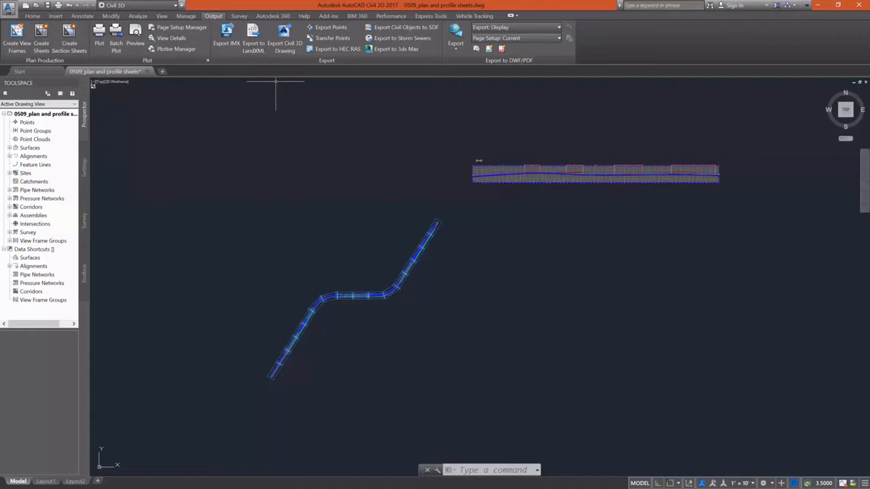
{"action": "mouse_move", "coordinate": [274, 95]}
{"action": "type", "text": "0509_plan profile sheet create sheet.dwg"}
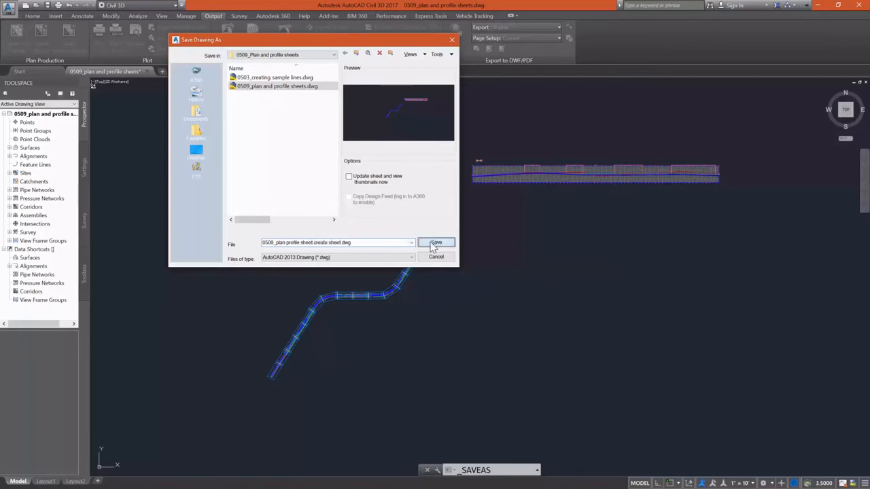
Save the drawing as a separate plan-and-profile sheet copy
{"action": "left_click", "coordinate": [435, 242]}
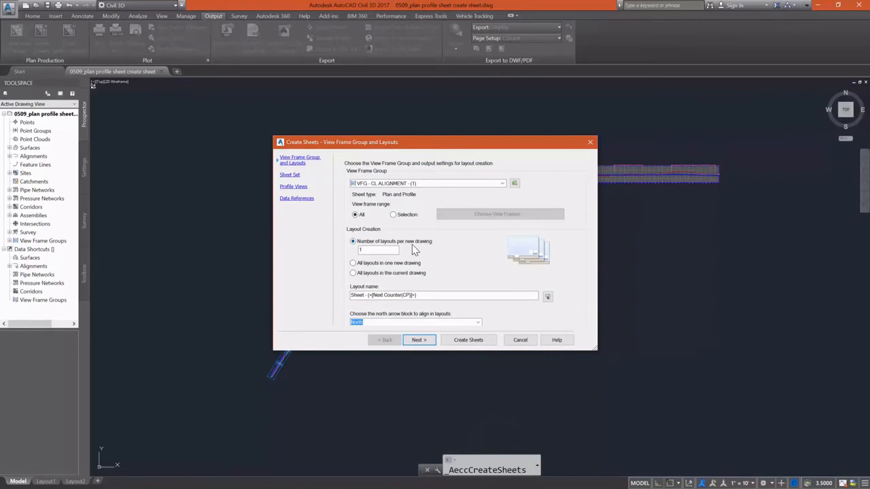
{"action": "mouse_move", "coordinate": [402, 266]}
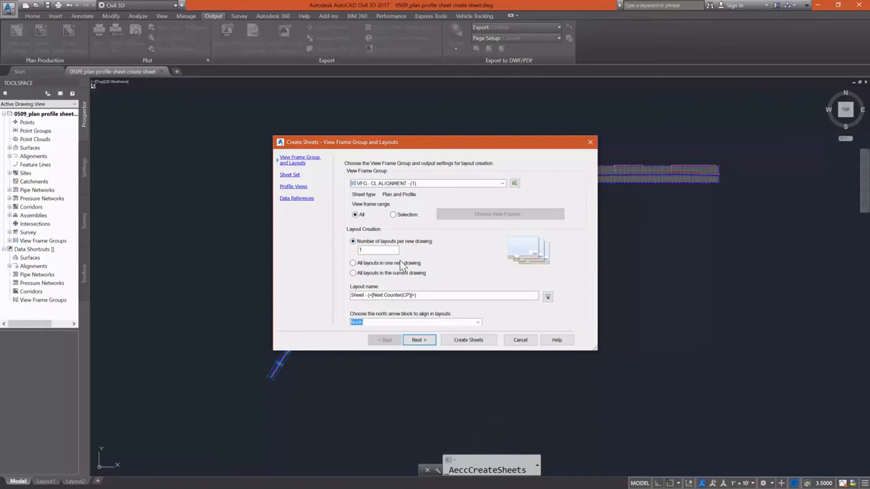
{"action": "mouse_move", "coordinate": [399, 267]}
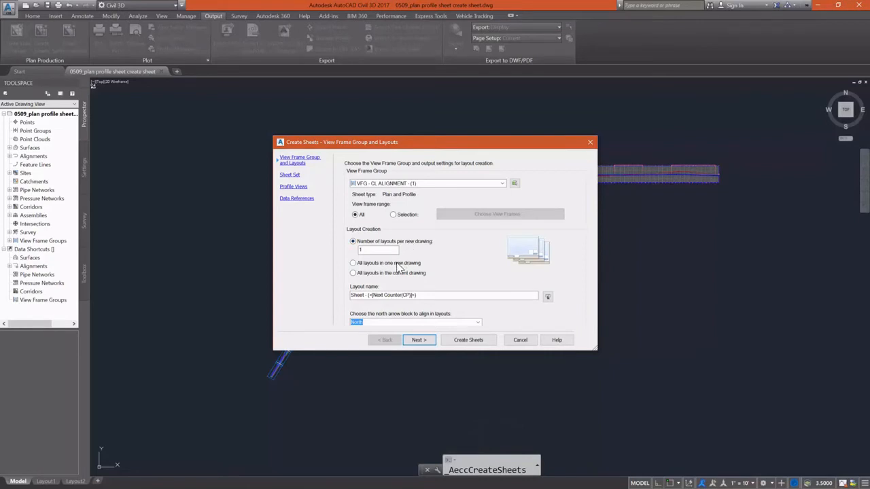
{"action": "mouse_move", "coordinate": [396, 279]}
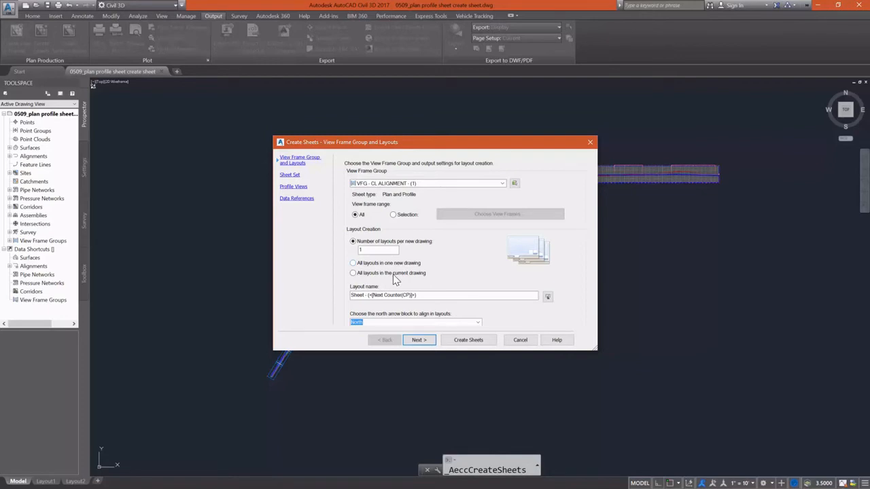
{"action": "mouse_move", "coordinate": [394, 280]}
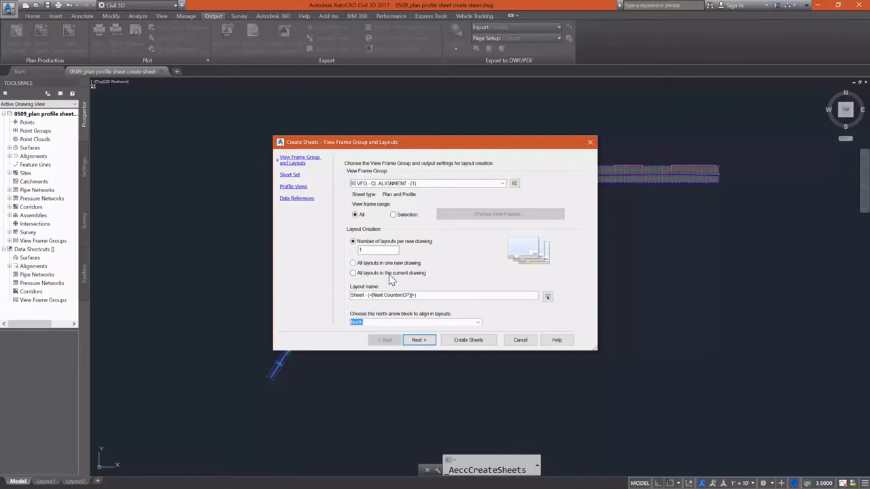
Place all layouts in the current drawing and select the existing layout name for editing
{"action": "left_click", "coordinate": [354, 271]}
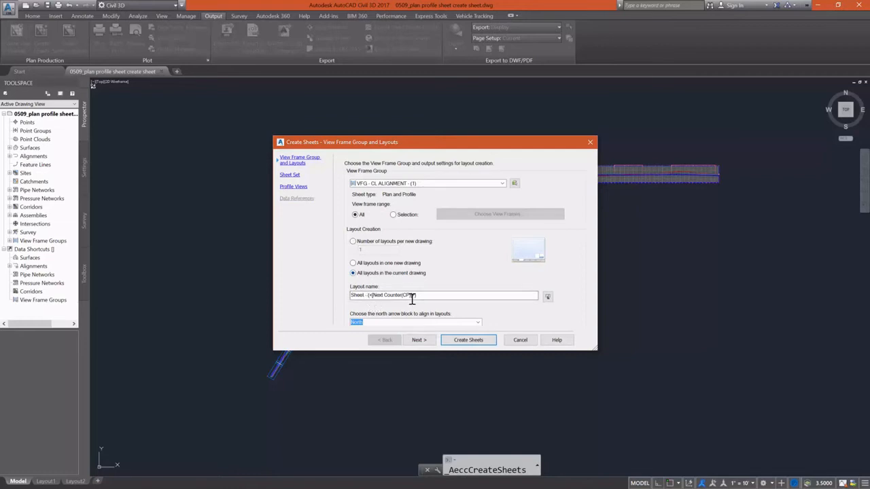
{"action": "triple_click", "coordinate": [441, 295]}
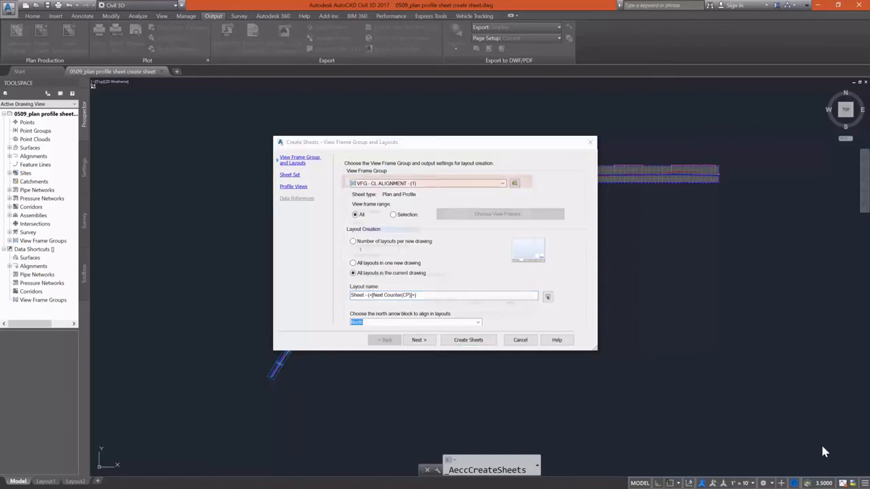
Replace the layout name template text with the prefix PP
{"action": "left_click", "coordinate": [547, 295]}
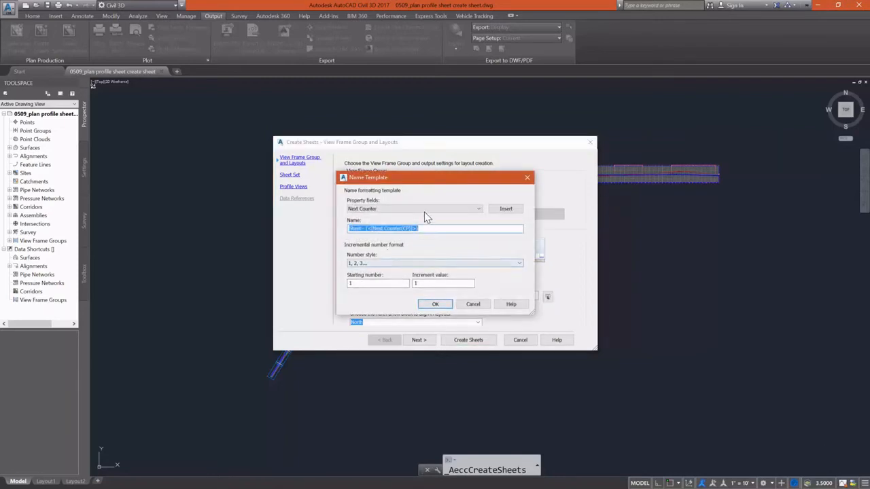
{"action": "left_click", "coordinate": [478, 209]}
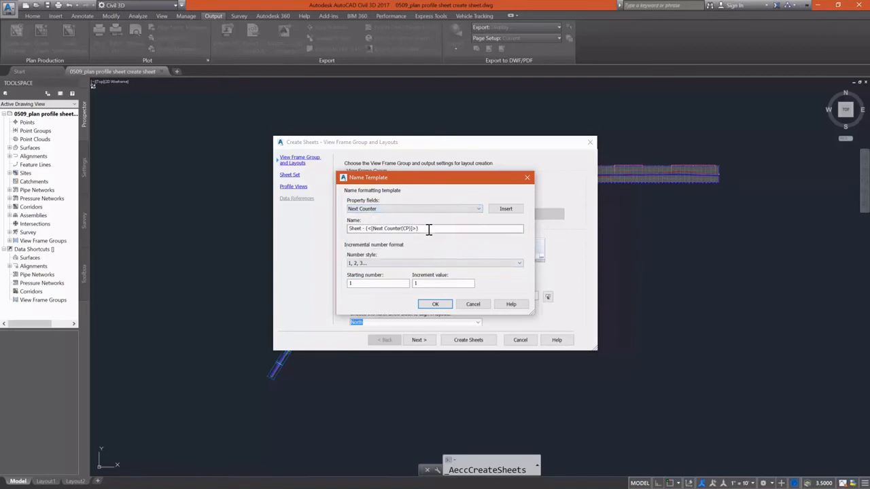
{"action": "type", "text": "Pl"}
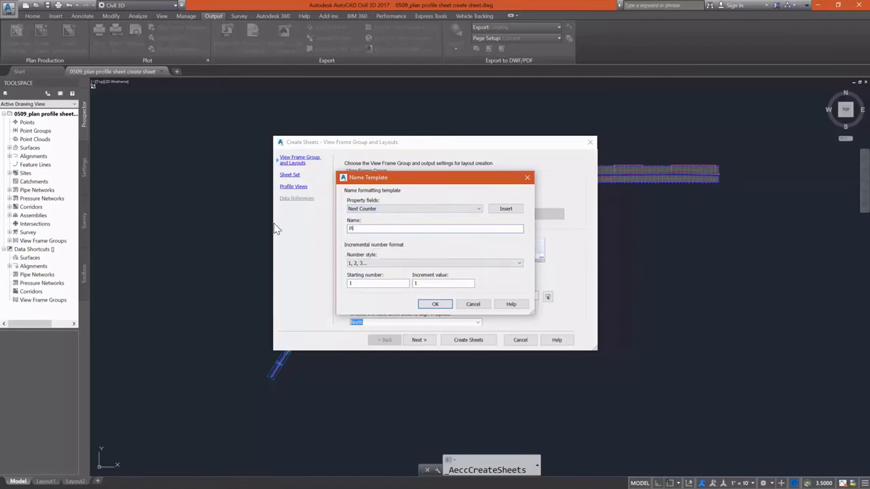
{"action": "type", "text": "Plan Profile"}
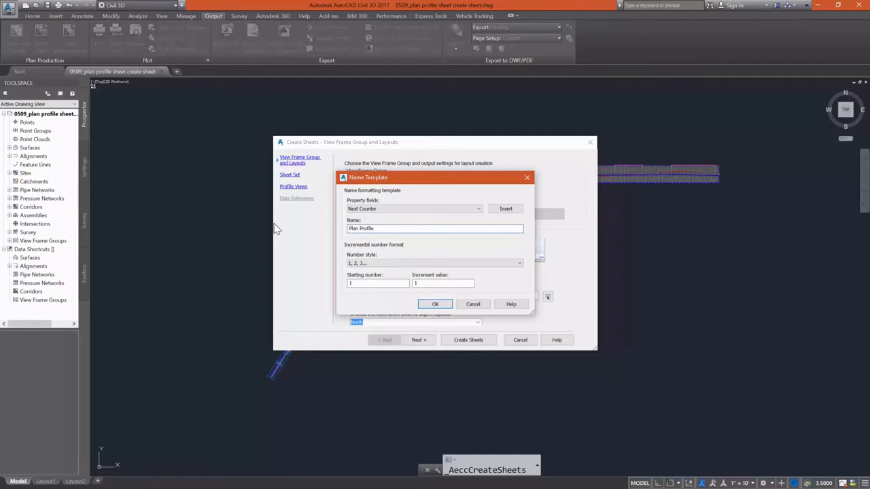
{"action": "type", "text": "P"}
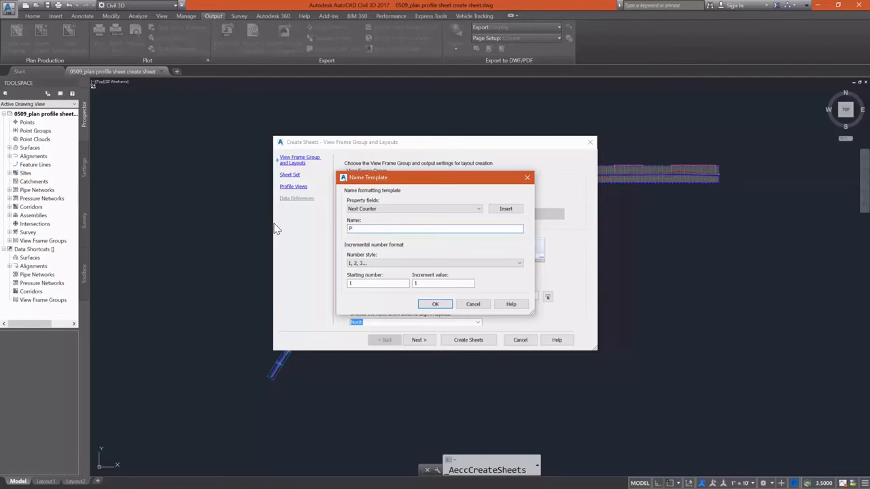
{"action": "type", "text": "P"}
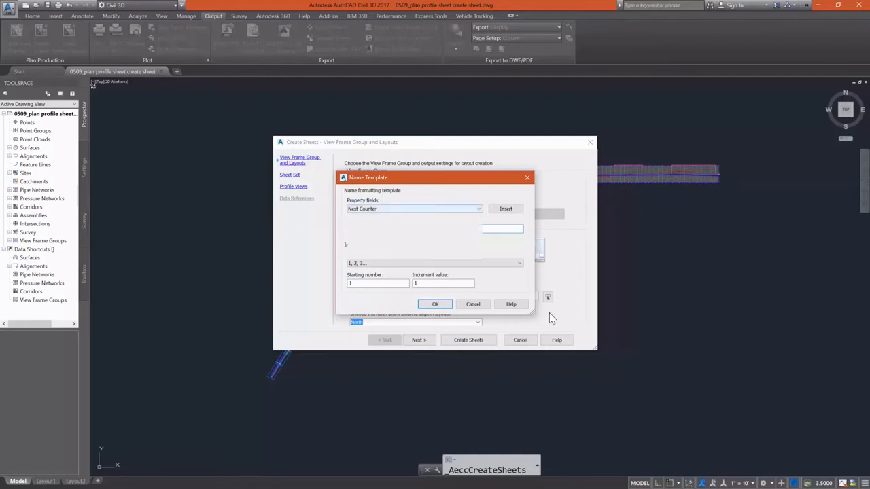
Append View Frame Start Raw Station, 'to', and View Frame End Raw Station to the layout name
{"action": "left_click", "coordinate": [479, 210]}
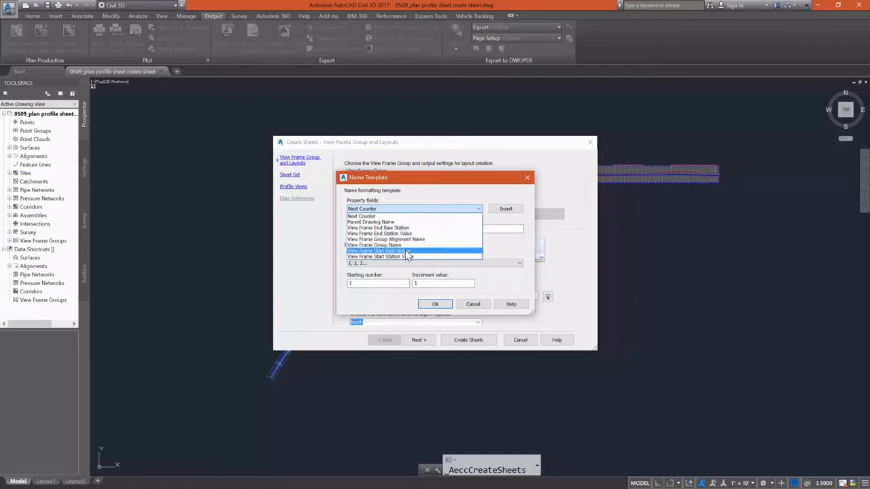
{"action": "left_click", "coordinate": [375, 250]}
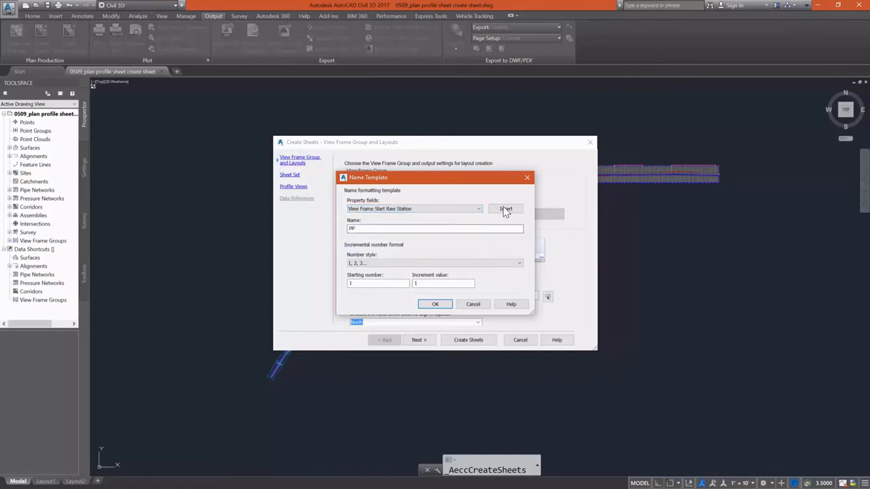
{"action": "left_click", "coordinate": [506, 209]}
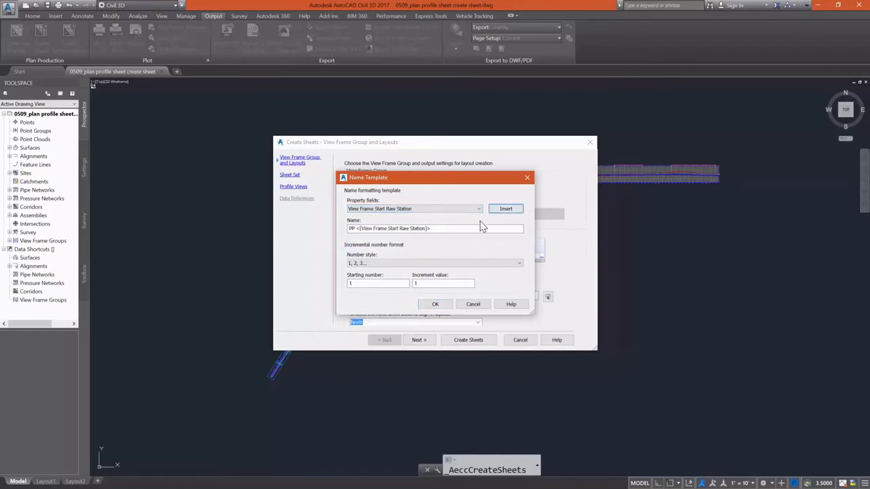
{"action": "type", "text": "top"}
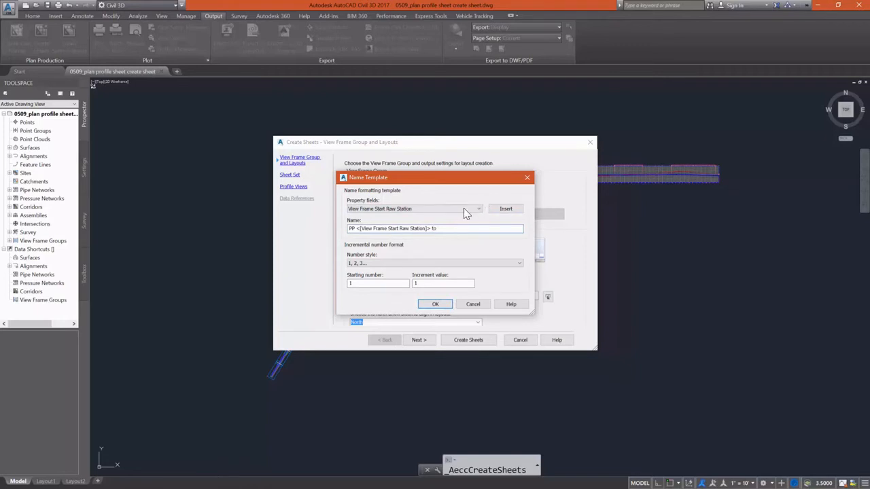
{"action": "left_click", "coordinate": [479, 210]}
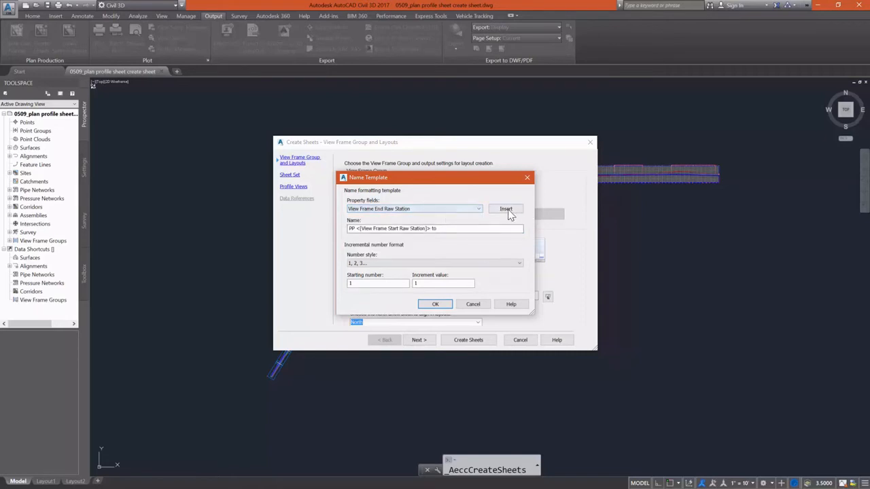
{"action": "left_click", "coordinate": [506, 210]}
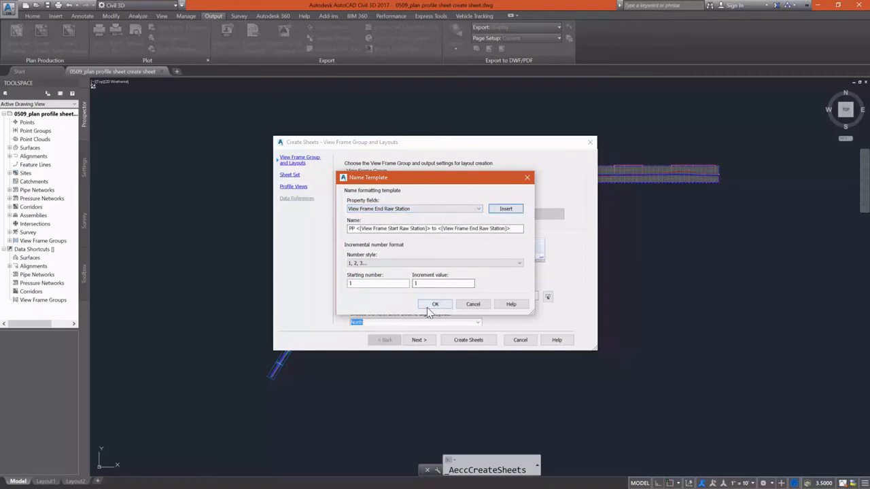
{"action": "left_click", "coordinate": [435, 305]}
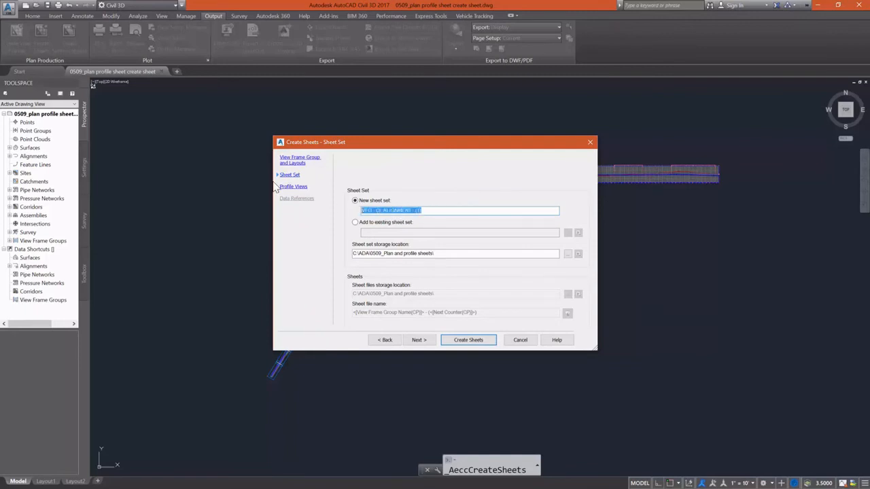
Name the new sheet set 'plan profile sheets' and advance to the Profile Views page
{"action": "type", "text": "P"}
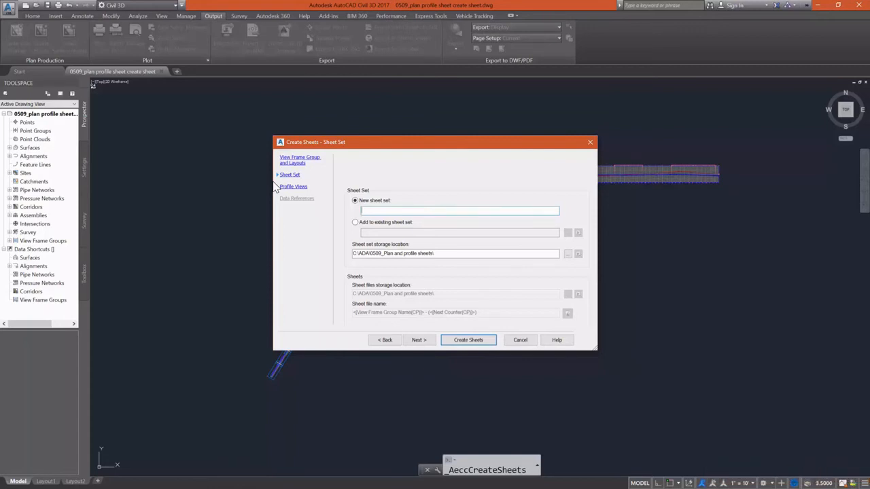
{"action": "left_click", "coordinate": [467, 340]}
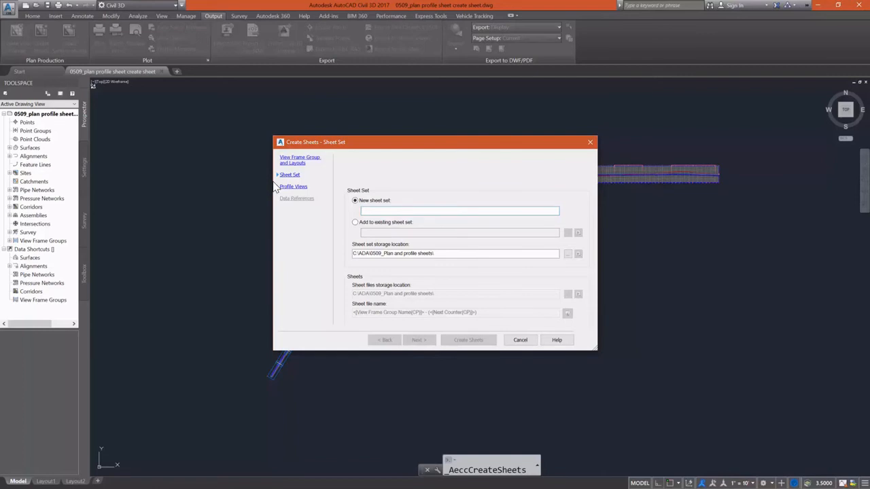
{"action": "type", "text": "plan profile sheets"}
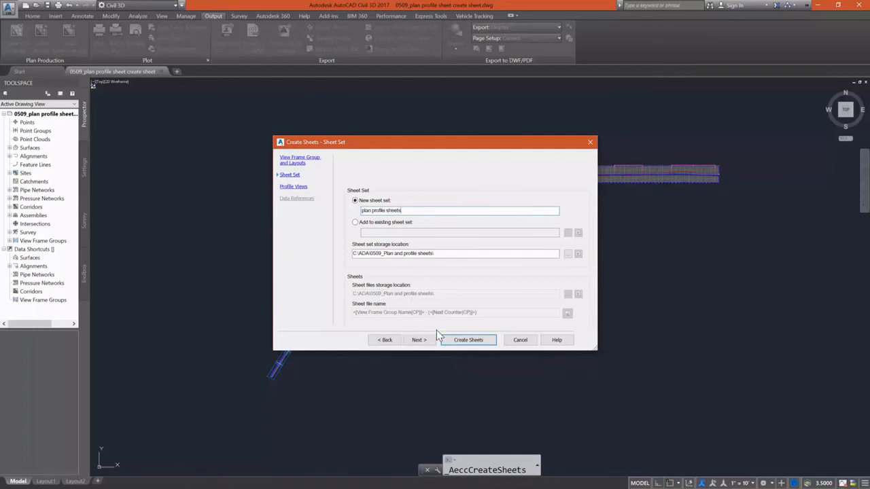
{"action": "left_click", "coordinate": [418, 340]}
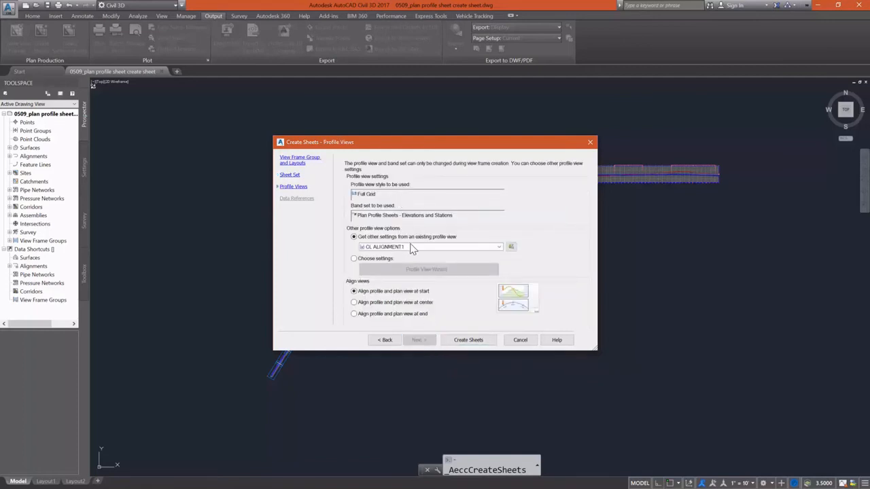
{"action": "mouse_move", "coordinate": [430, 251]}
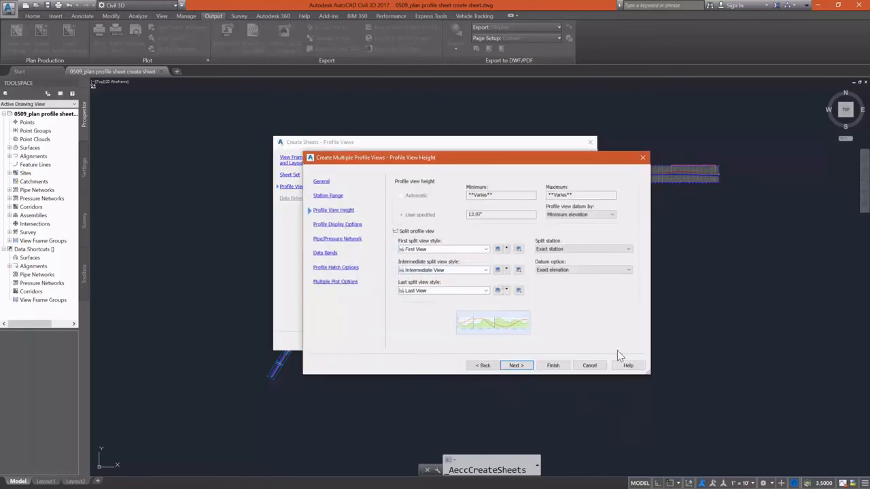
{"action": "mouse_move", "coordinate": [435, 249]}
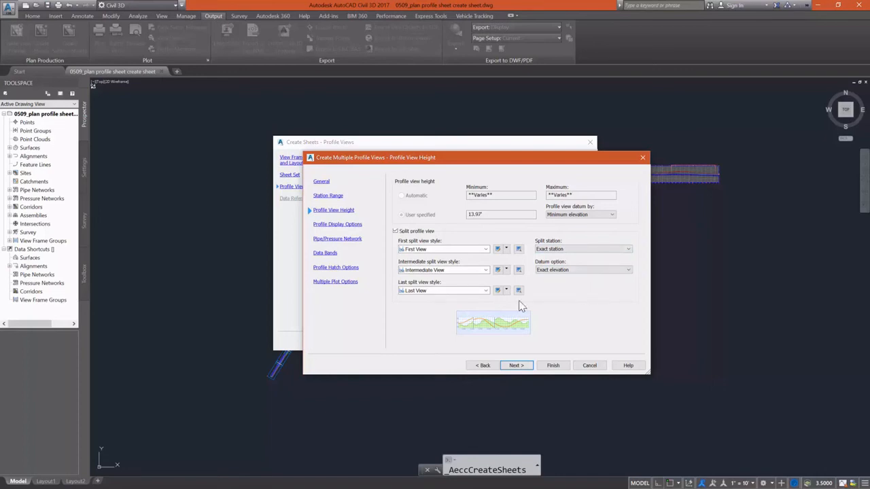
Advance the Profile View Wizard through the height, display and pipe network pages to the data bands step
{"action": "left_click", "coordinate": [516, 366]}
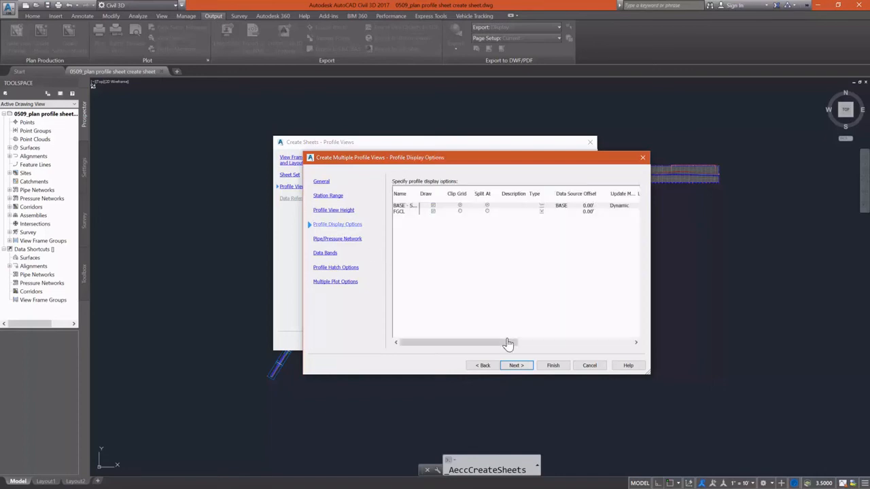
{"action": "left_click", "coordinate": [516, 364]}
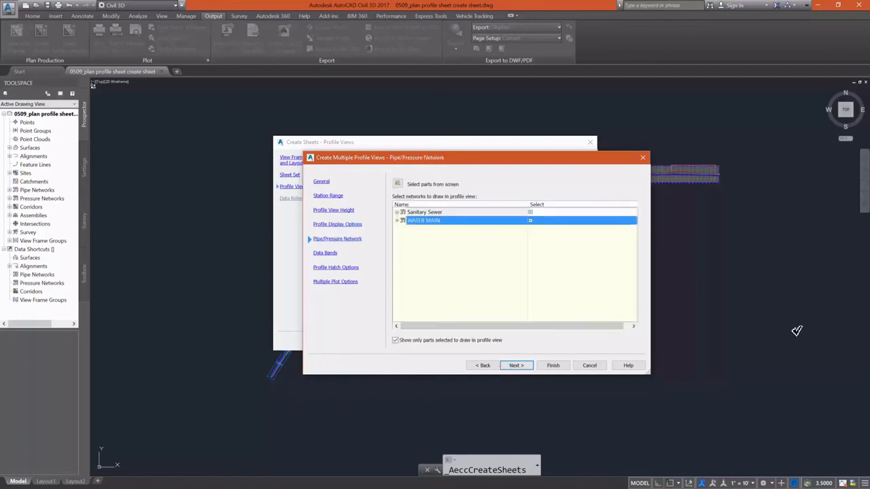
{"action": "left_click", "coordinate": [517, 366]}
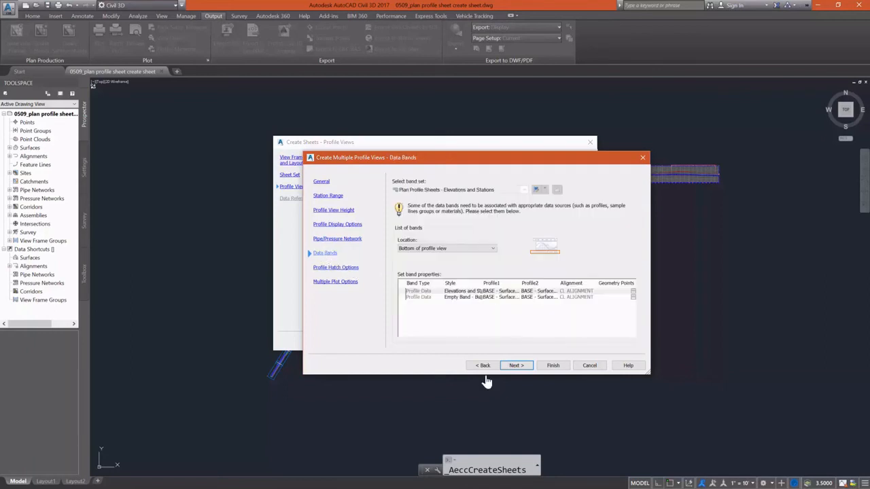
{"action": "mouse_move", "coordinate": [329, 264]}
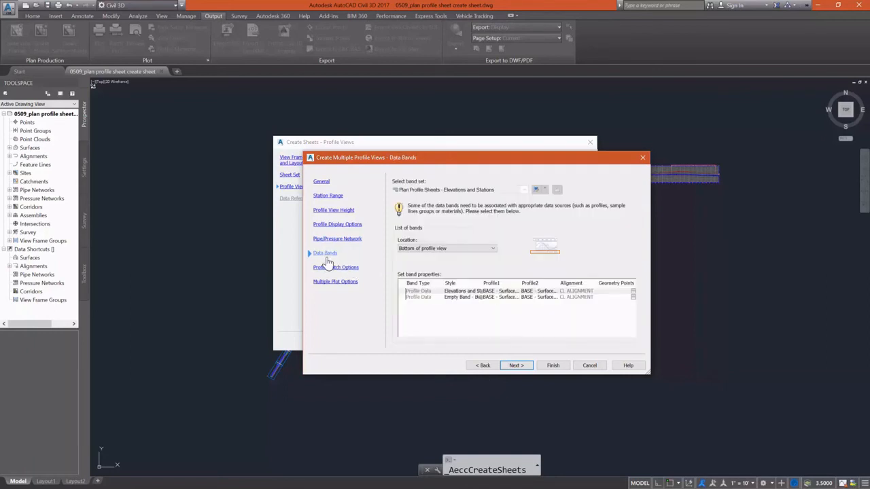
{"action": "mouse_move", "coordinate": [329, 285]}
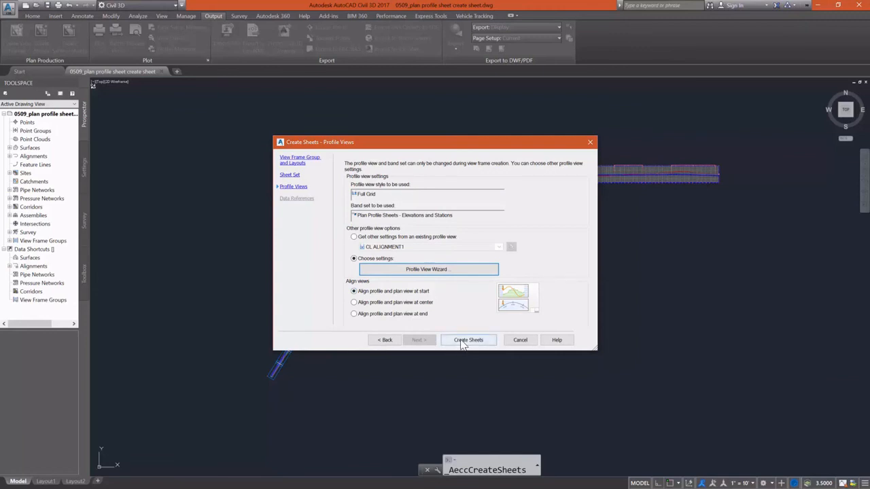
Create the sheets, accepting the save-drawing warning so the sixteen PP layouts are generated
{"action": "left_click", "coordinate": [467, 340]}
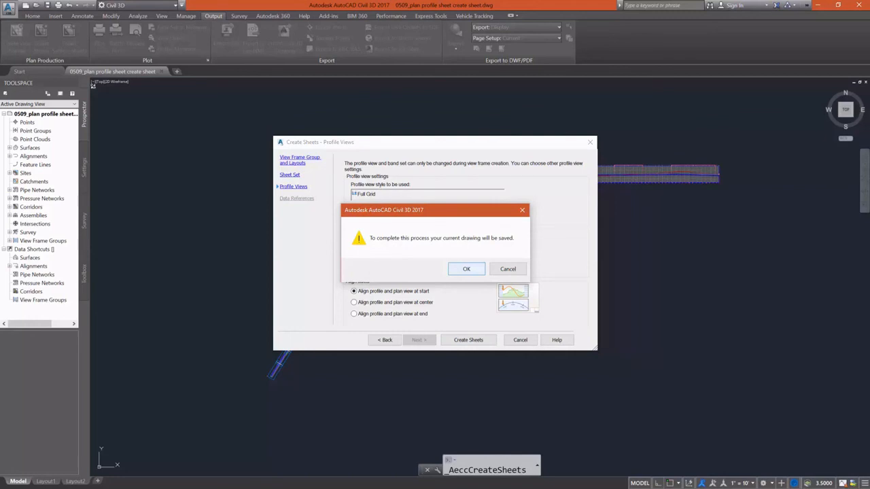
{"action": "left_click", "coordinate": [466, 270]}
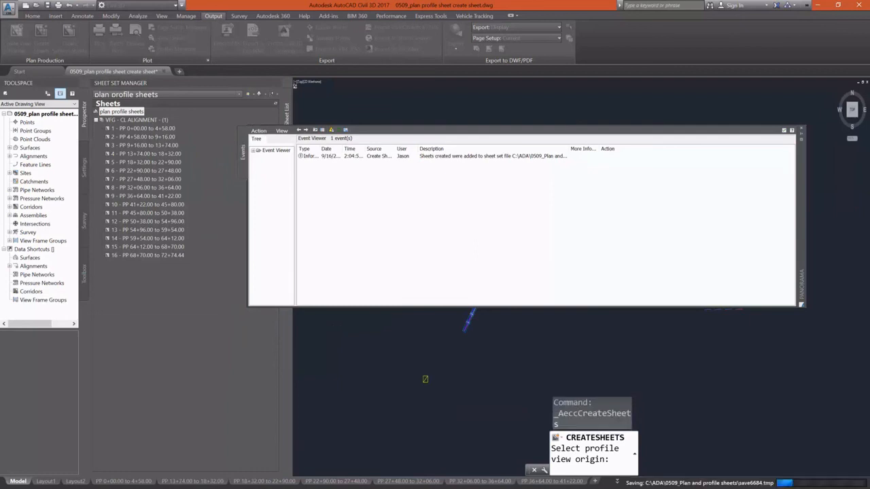
{"action": "mouse_move", "coordinate": [661, 291]}
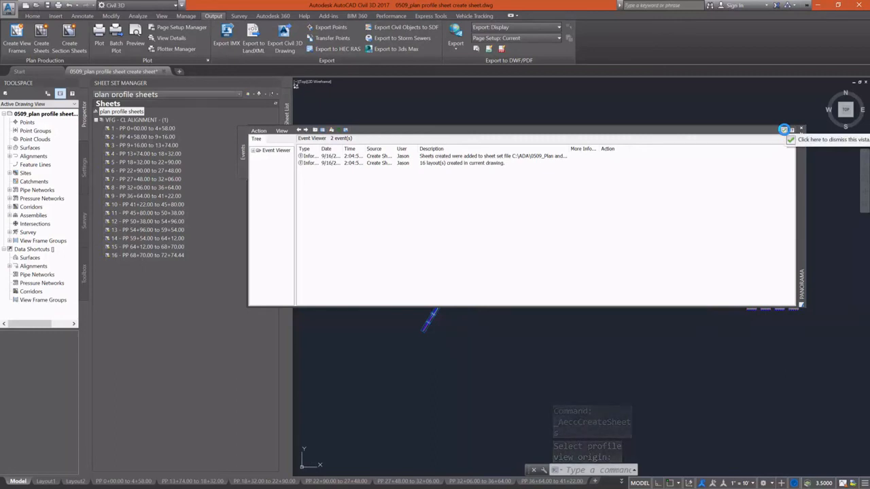
Dismiss the sheet creation notice and close the Sheet Set Manager to view the PP 19+32.00 to 22+90.00 sheet
{"action": "left_click", "coordinate": [801, 129]}
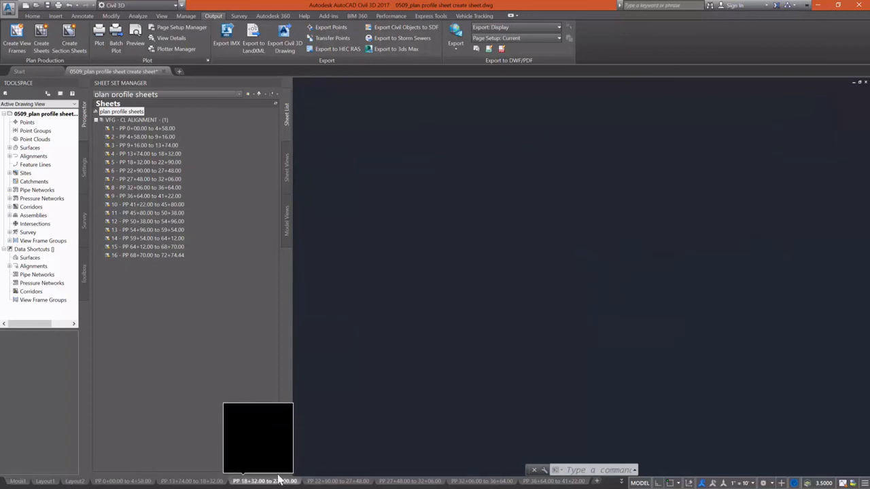
{"action": "mouse_move", "coordinate": [302, 104]}
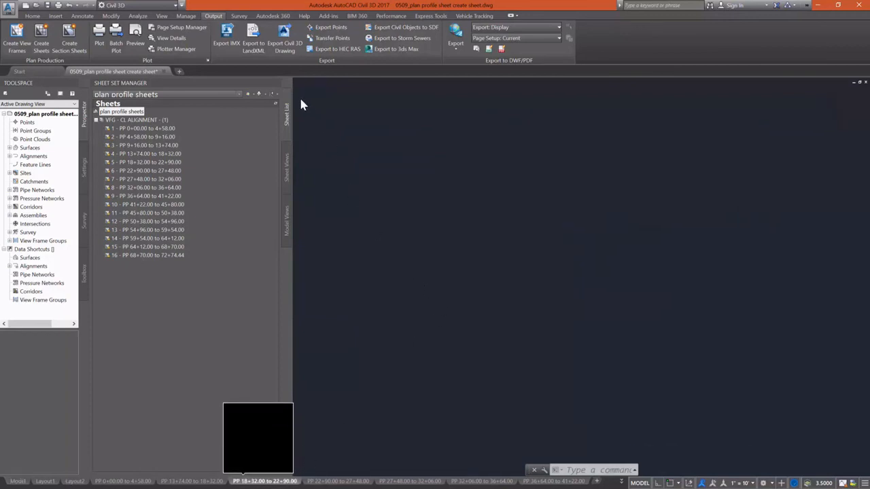
{"action": "mouse_move", "coordinate": [278, 89]}
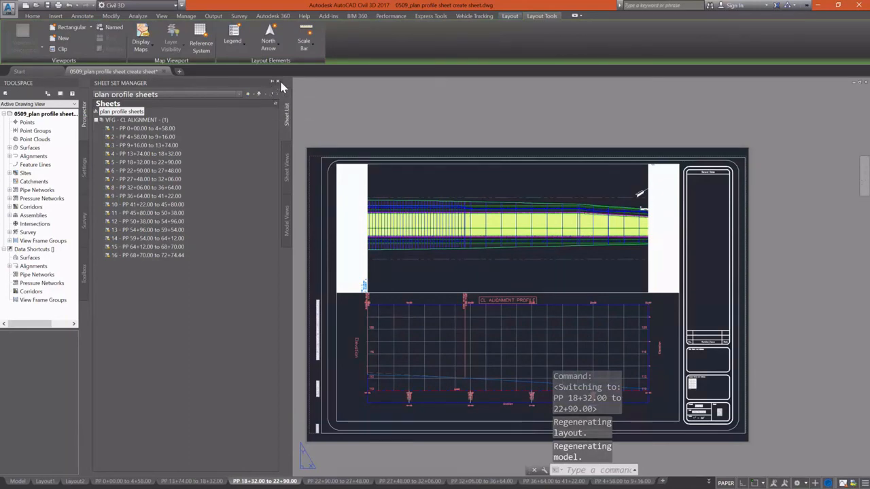
{"action": "left_click", "coordinate": [277, 82]}
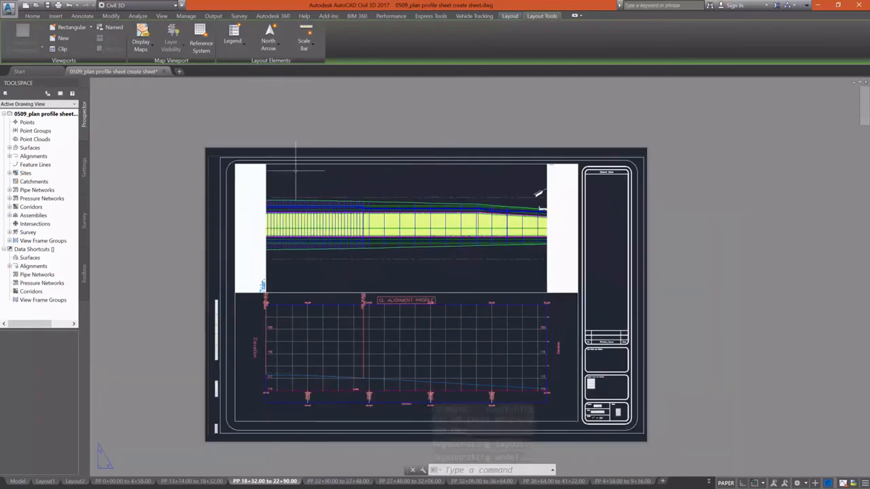